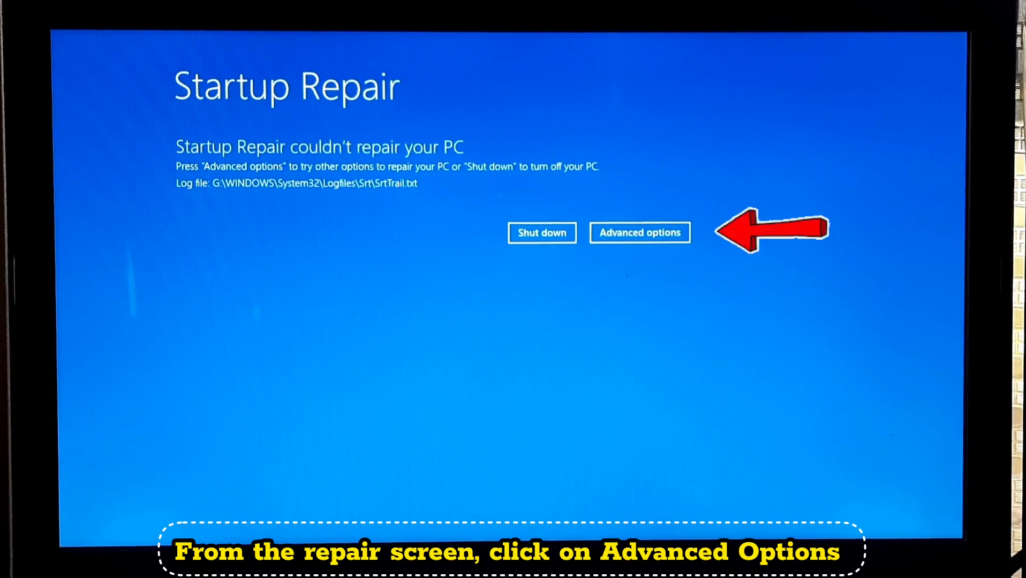
Step: Go from the failed repair notice through Troubleshoot to Startup Settings and restart
left_click(639, 233)
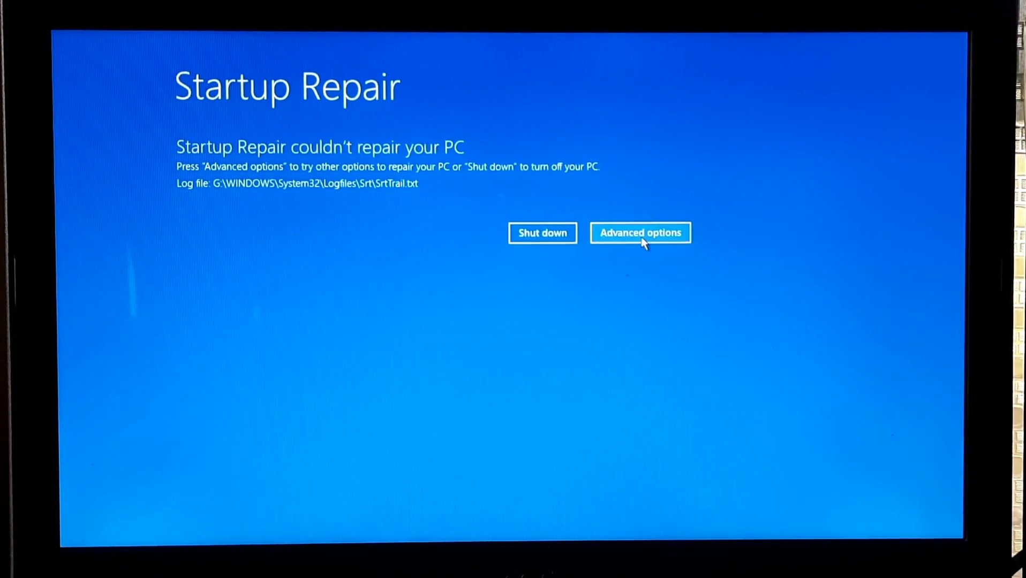
left_click(639, 232)
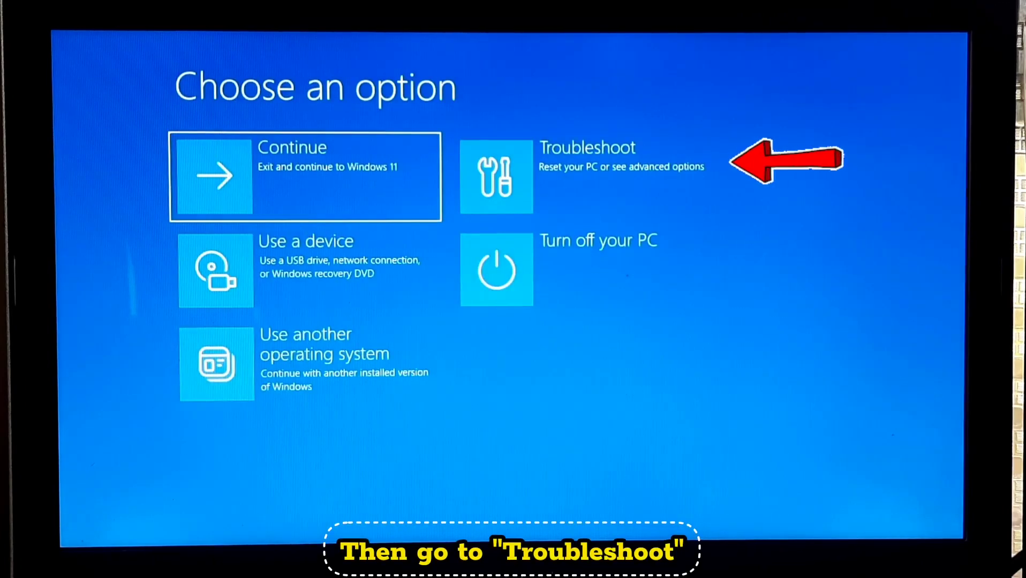
left_click(496, 176)
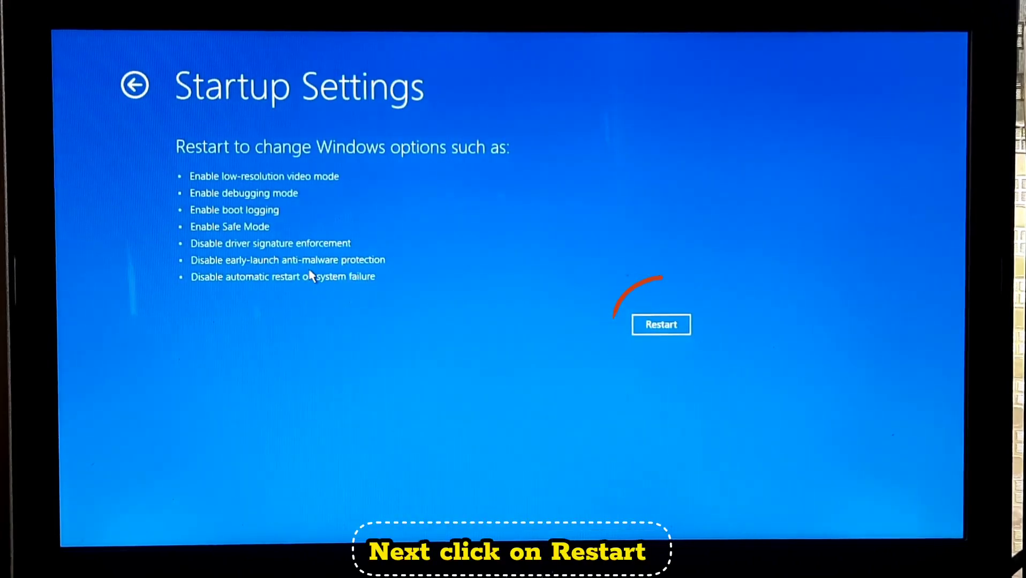
left_click(660, 324)
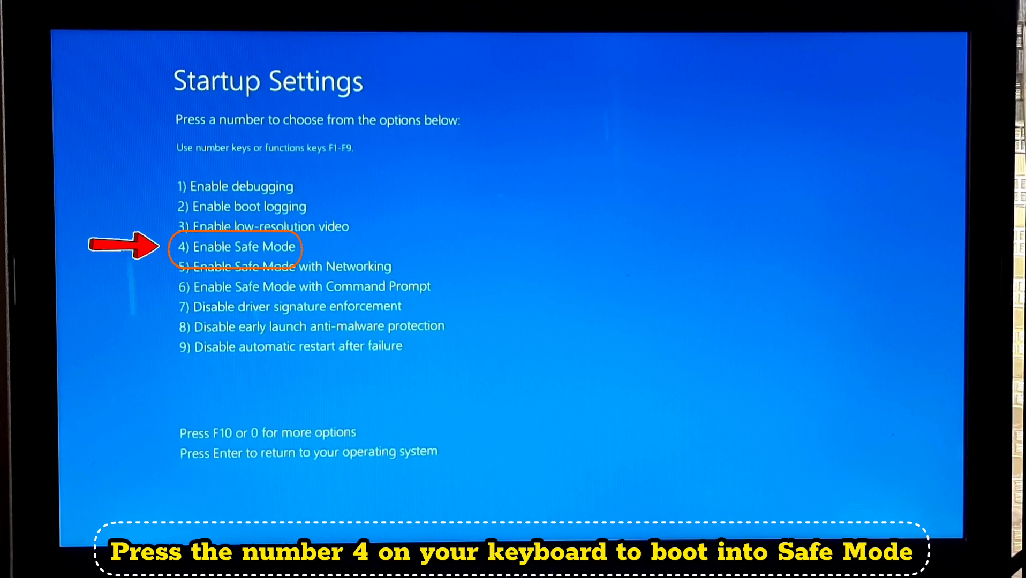
Step: Choose option 4, Enable Safe Mode, so Windows boots to the Safe Mode desktop
key("4")
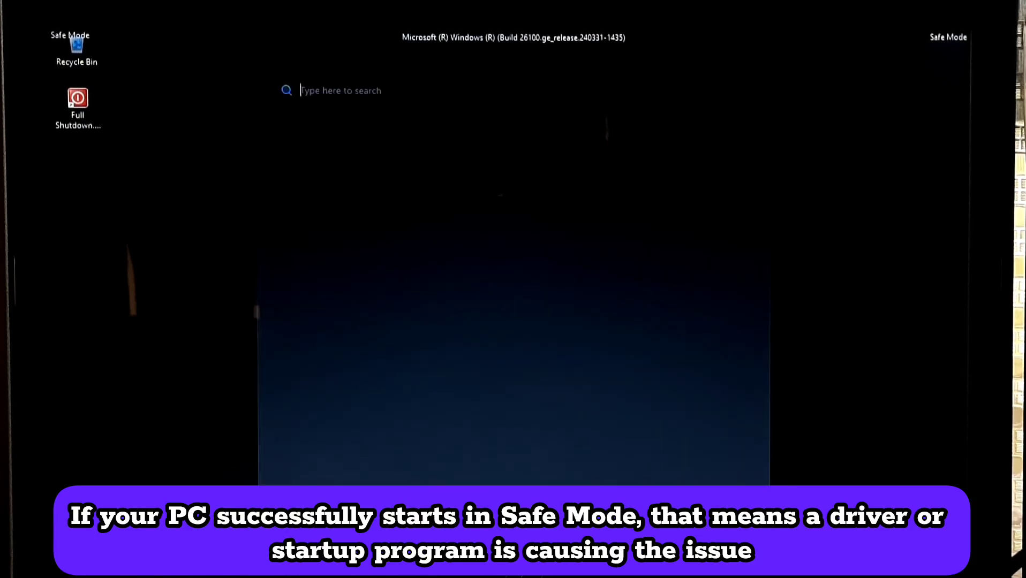
Step: Search Start for 'unins' and reach the Uninstall updates page in Settings
type("uninstall")
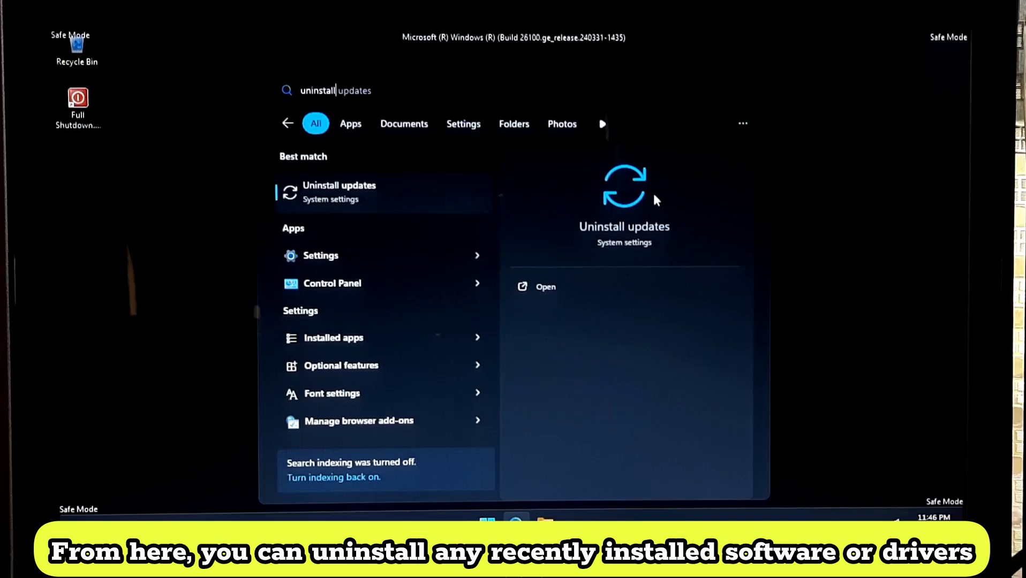
left_click(545, 287)
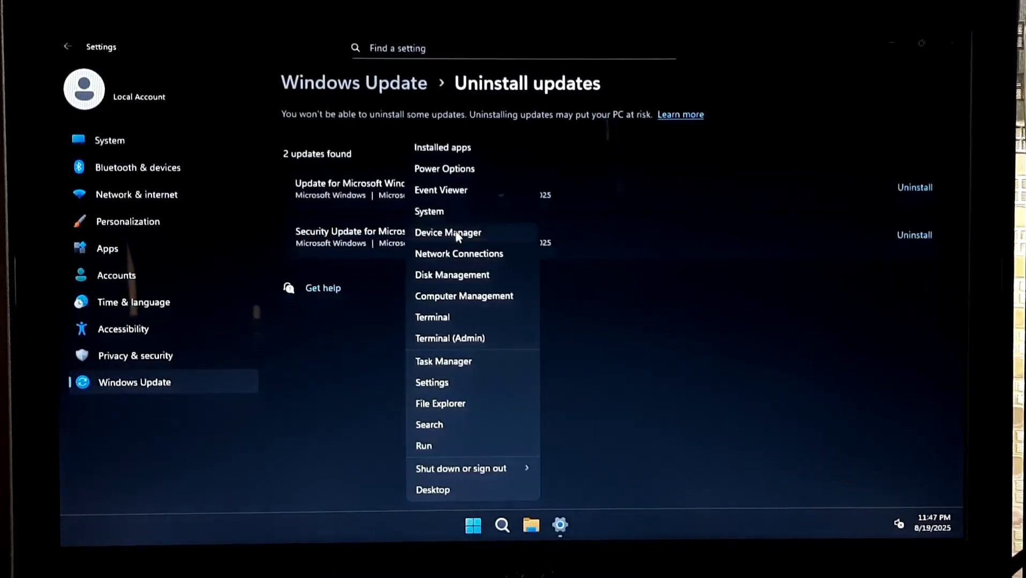
Step: Remove the Intel(R) HD Graphics 620 adapter in Device Manager and confirm the uninstall
left_click(449, 232)
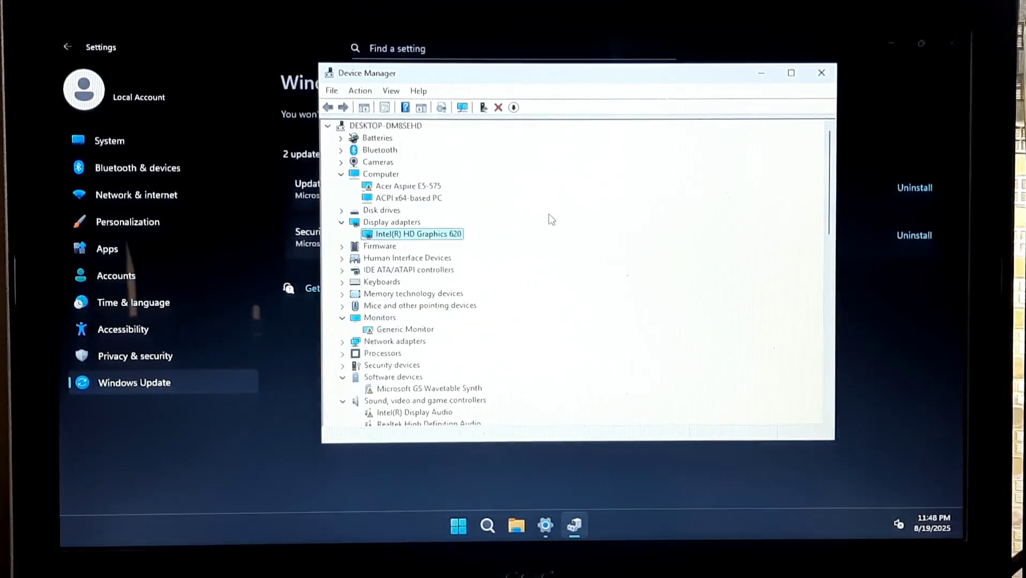
right_click(418, 233)
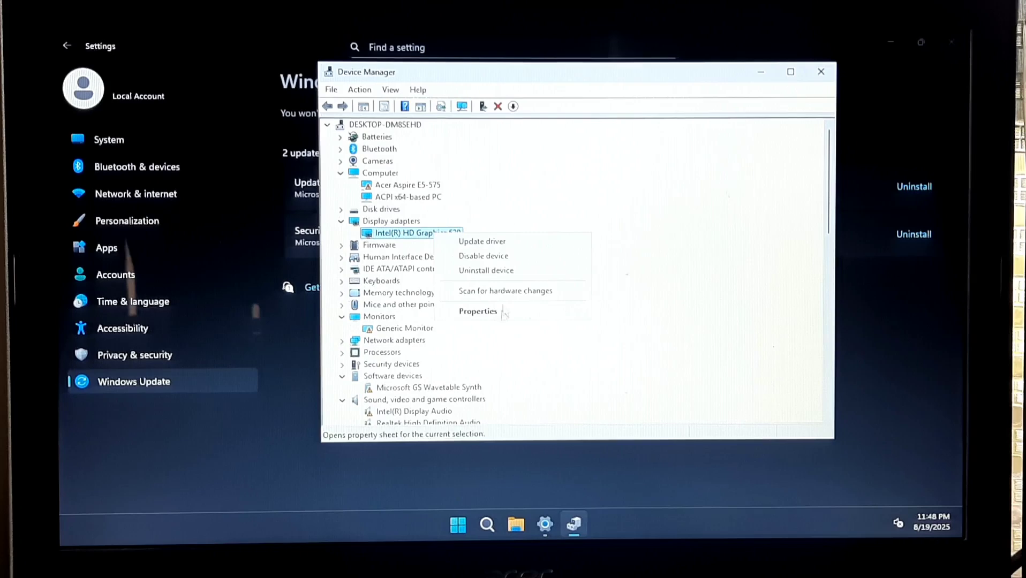
left_click(485, 270)
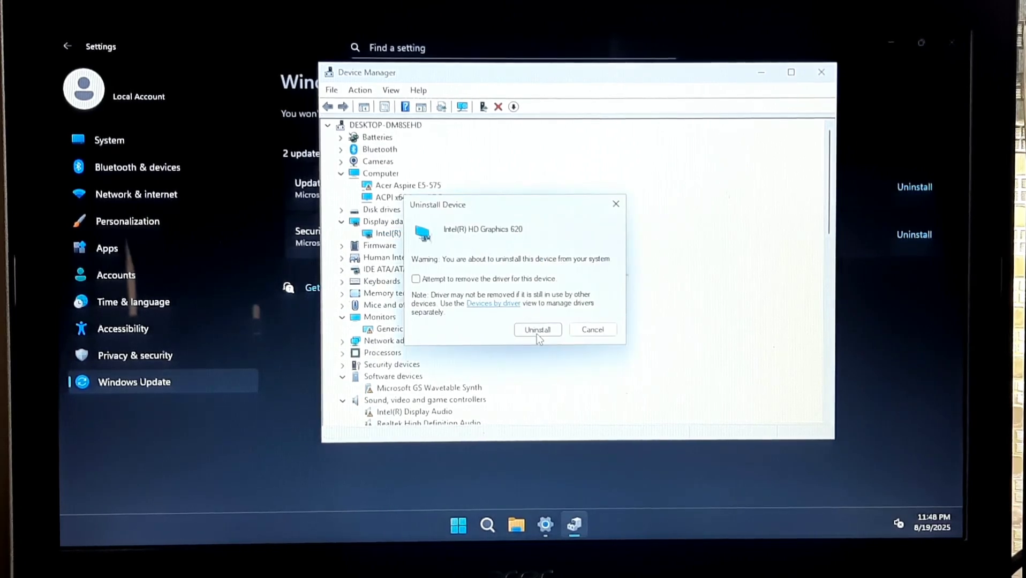
left_click(538, 330)
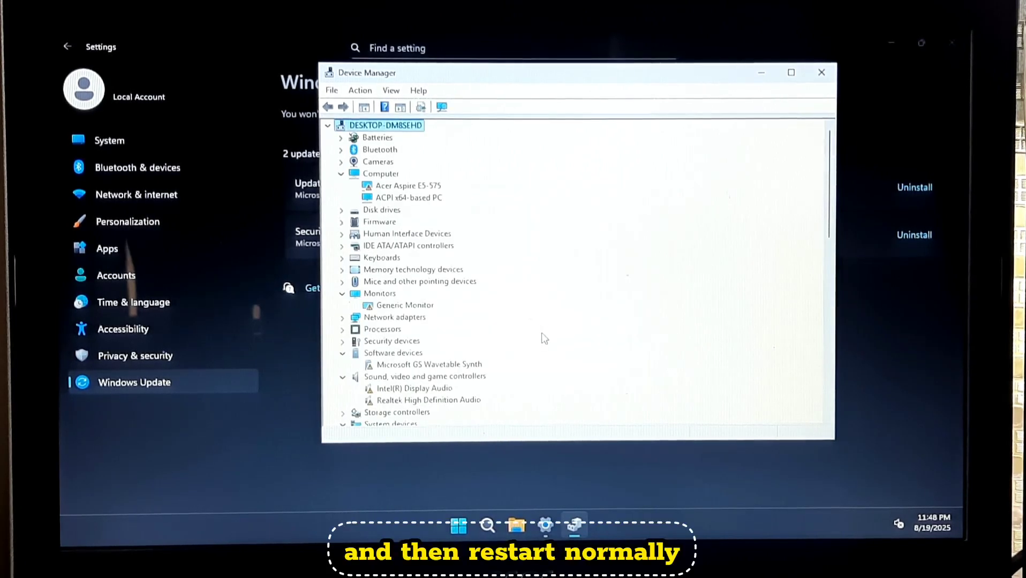
left_click(821, 72)
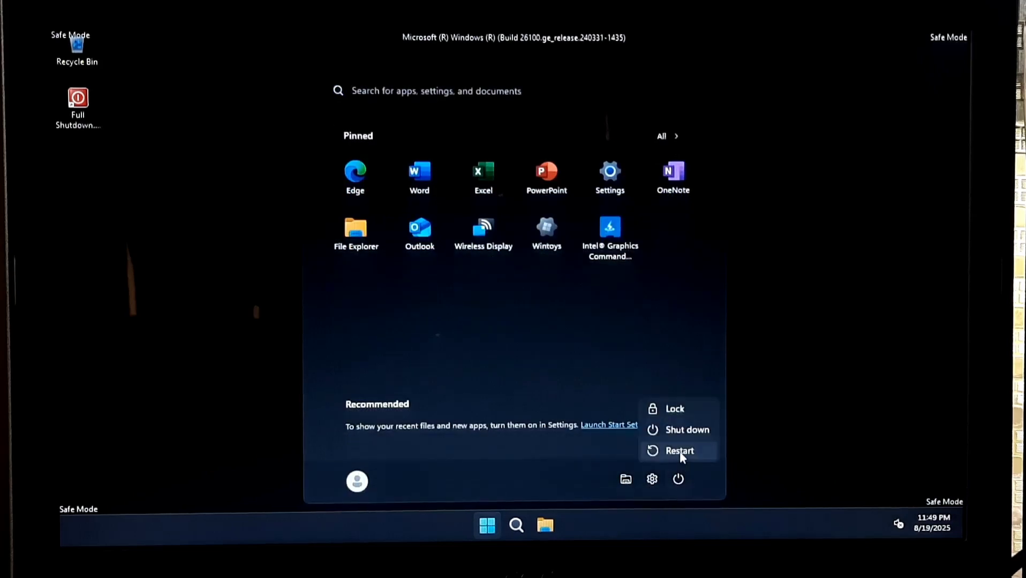
Step: Restart the PC from Safe Mode into the recovery Choose an option screen
left_click(679, 451)
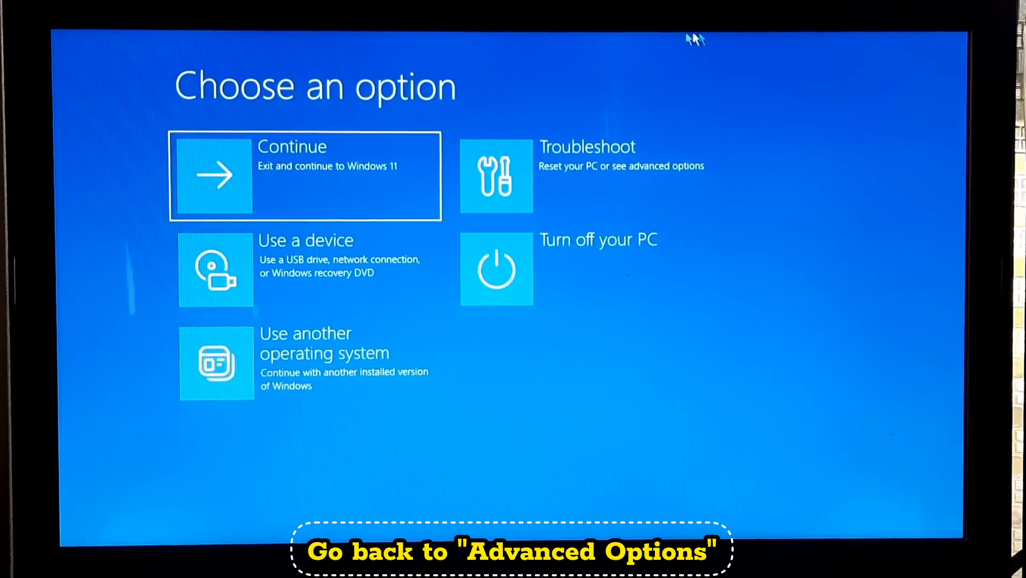
Step: Reach Command Prompt via Troubleshoot and Advanced options, at X:\Windows\System32
left_click(495, 177)
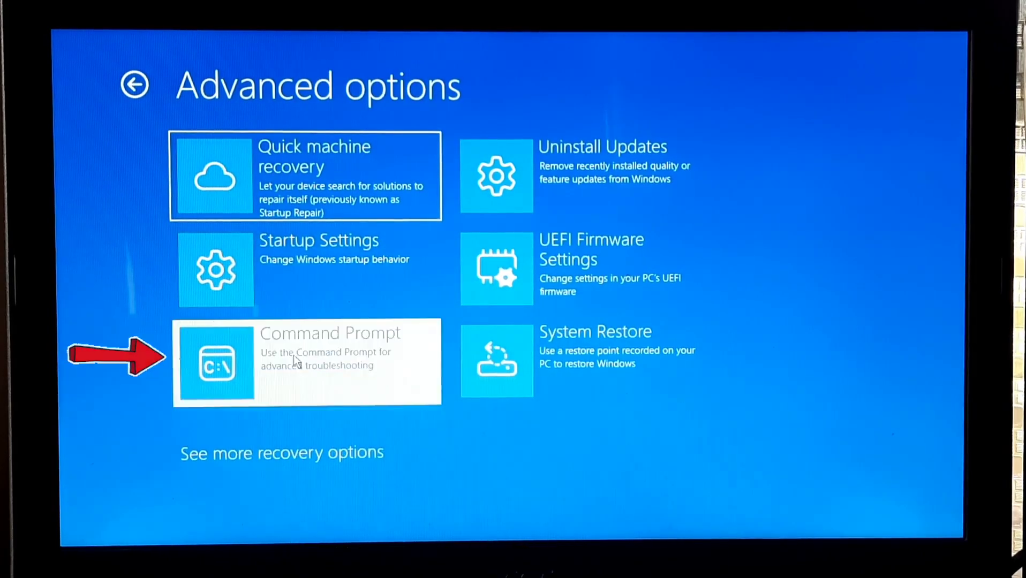
left_click(306, 361)
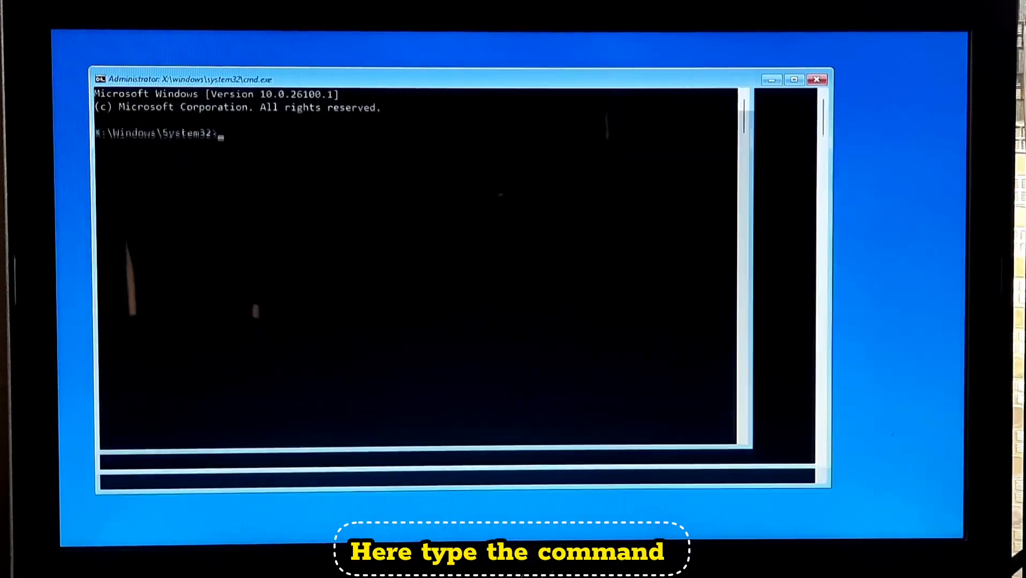
Step: Run chkdsk C: /f /r to fix errors and recover bad sectors on drive C
type("ch")
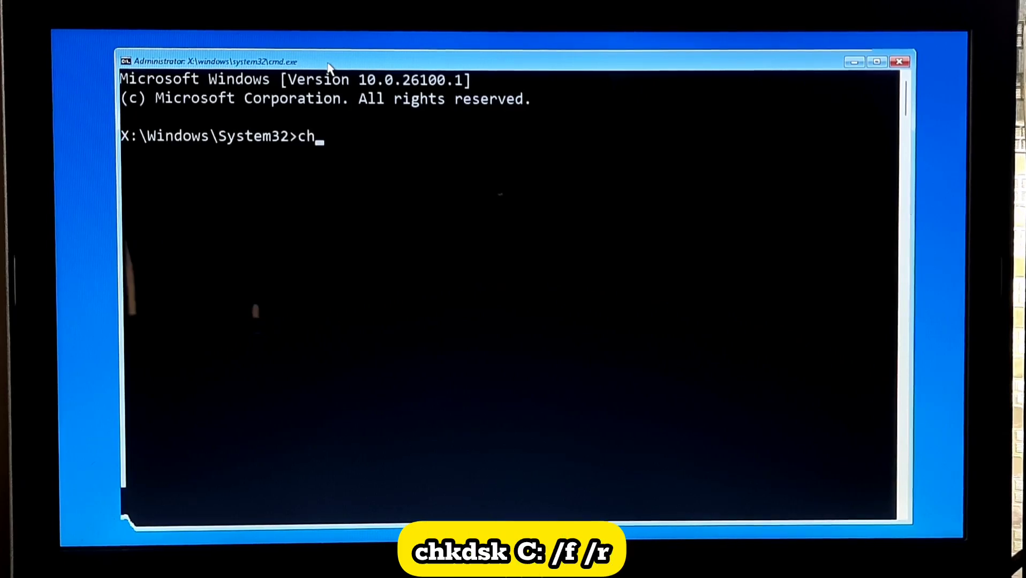
type("kdsk")
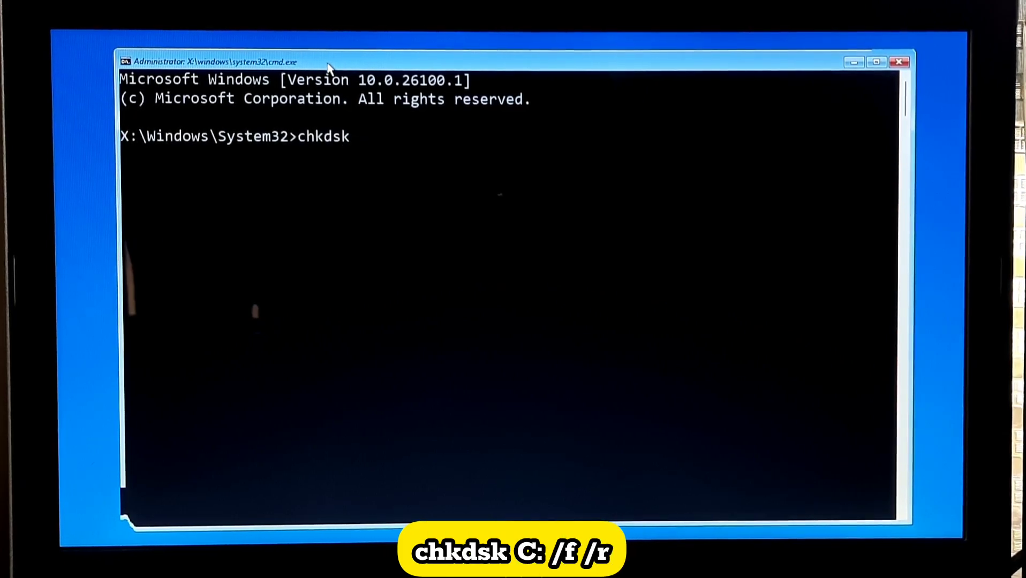
type("C: /f /r")
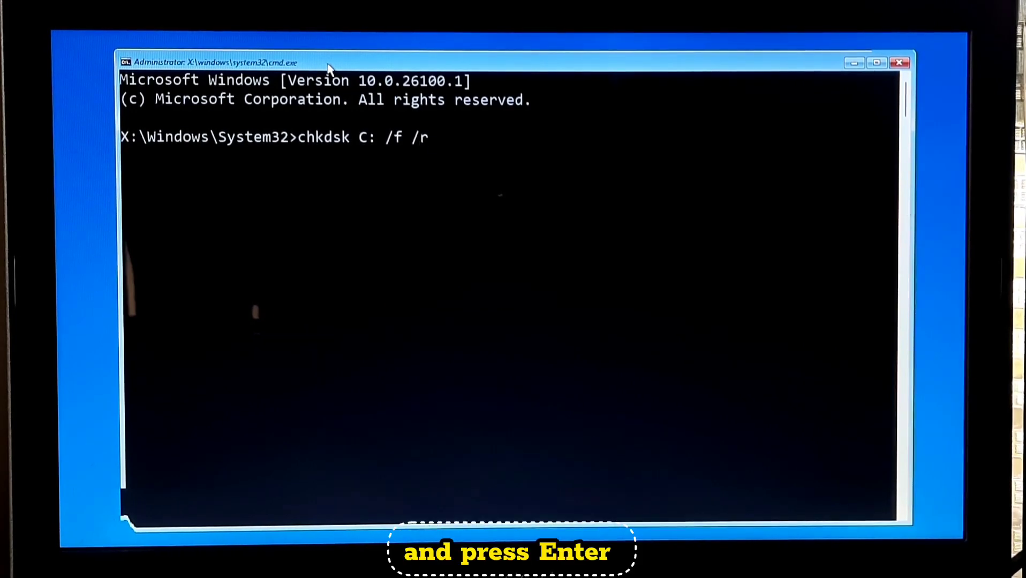
key("Enter")
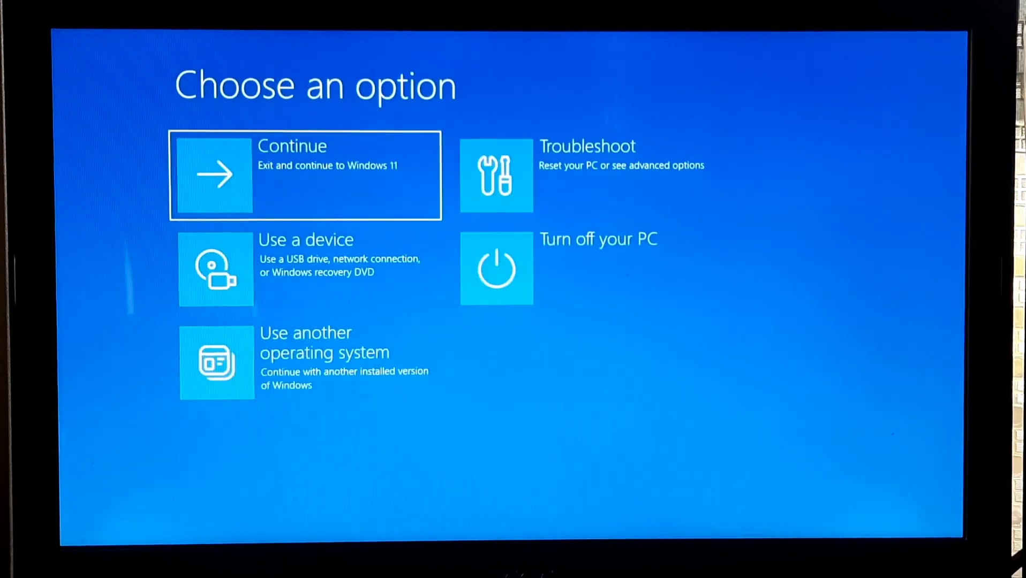
Step: Return through Troubleshoot and Advanced options to a fresh Command Prompt
left_click(305, 175)
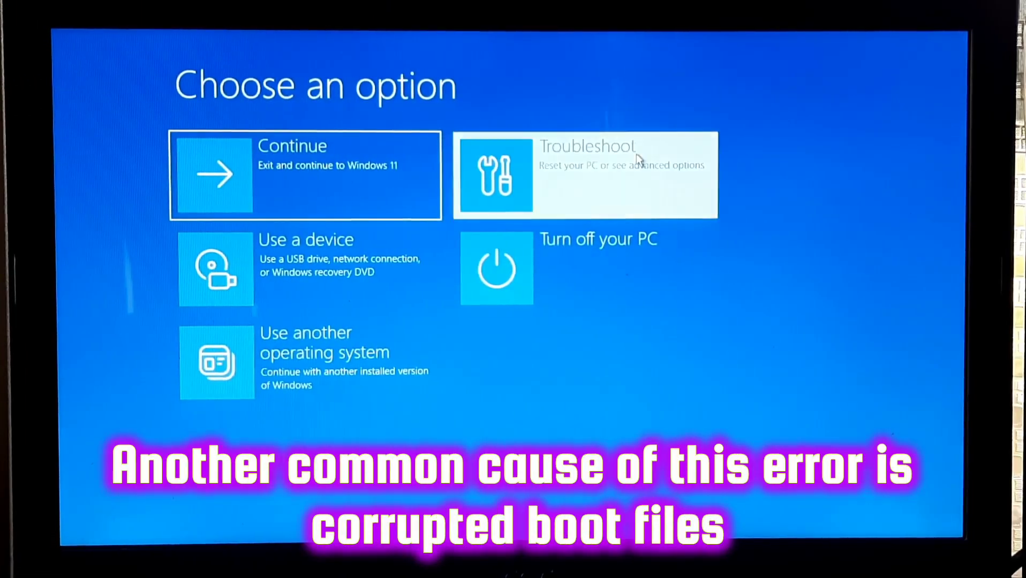
left_click(583, 174)
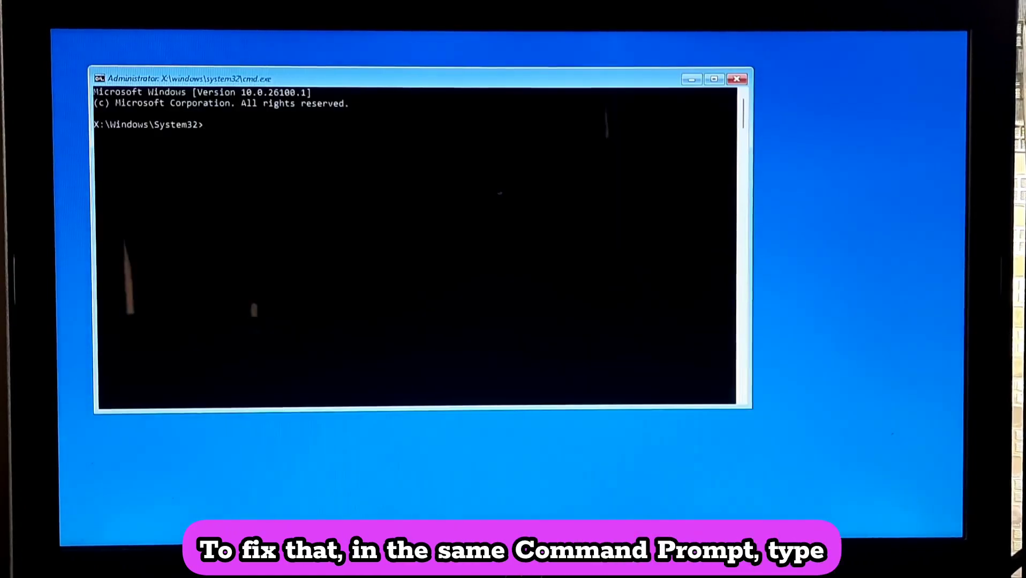
Step: Run bootrec /fixboot, then bootsect /nt60 sys after access is denied
type("bootrec /")
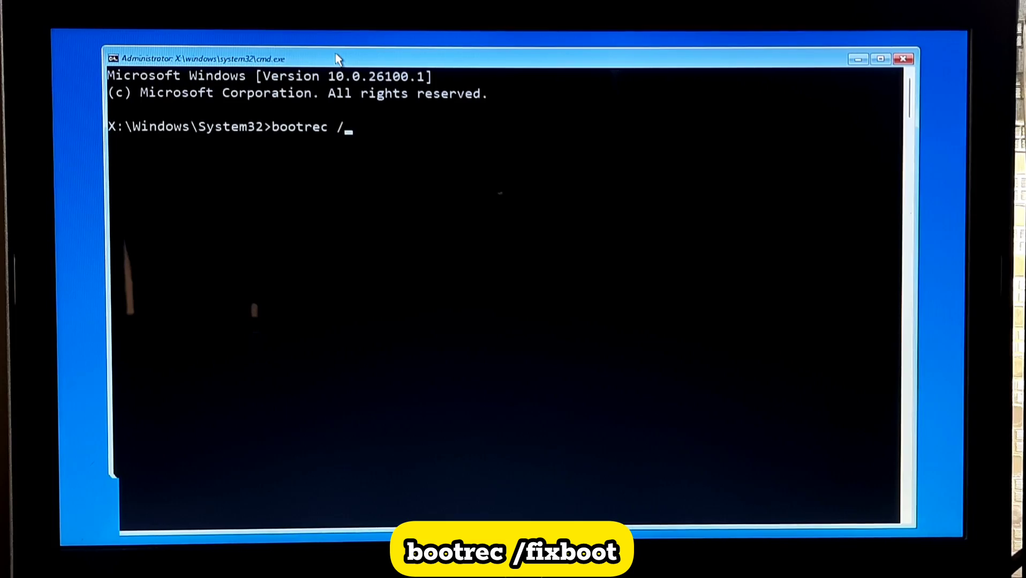
type("fixboot")
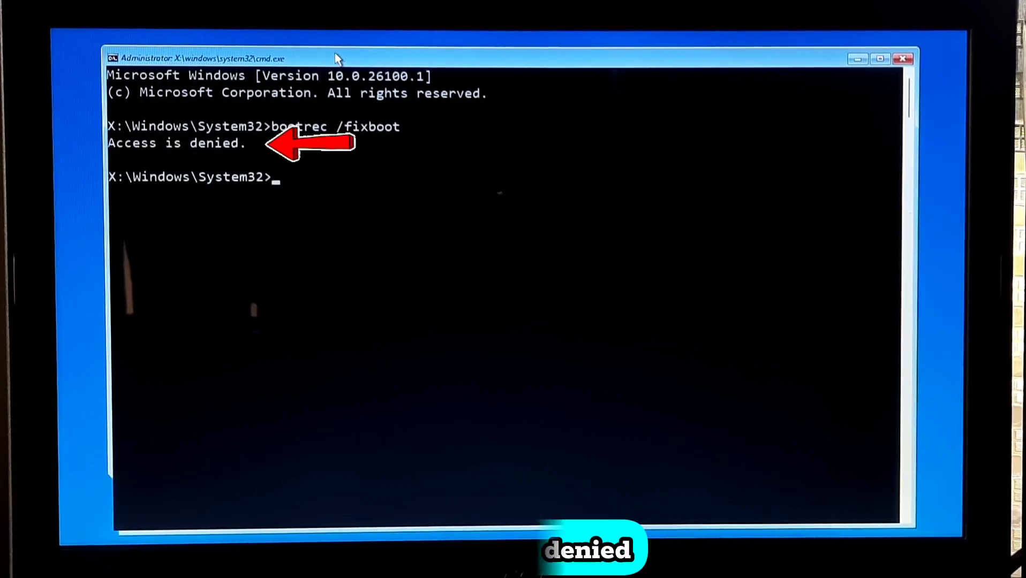
type("boot")
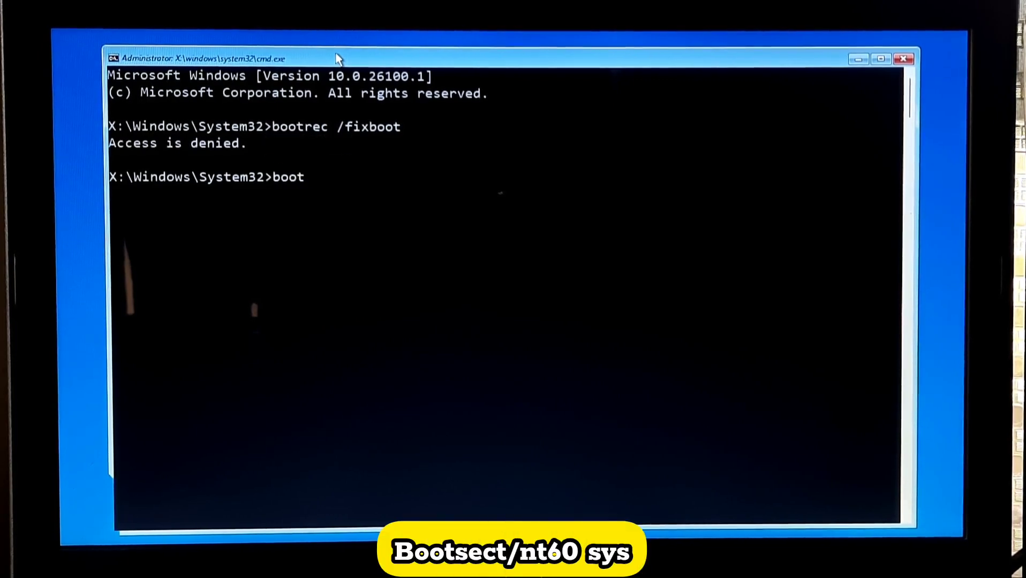
type("sect/nt60 sys")
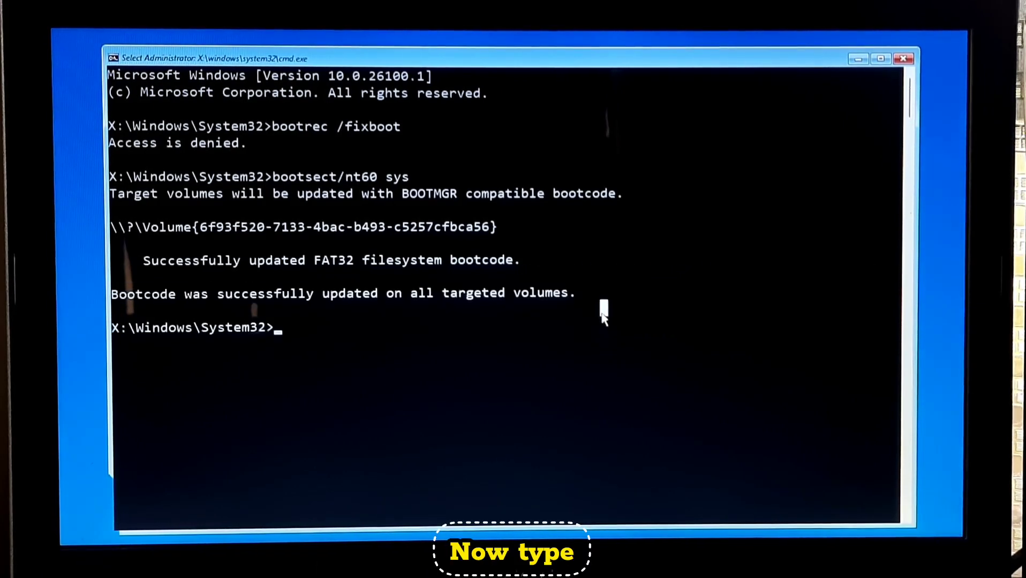
Step: Run bootrec /scanos and bootrec /rebuildbcd, then exit back to the recovery options
type("bootrec /")
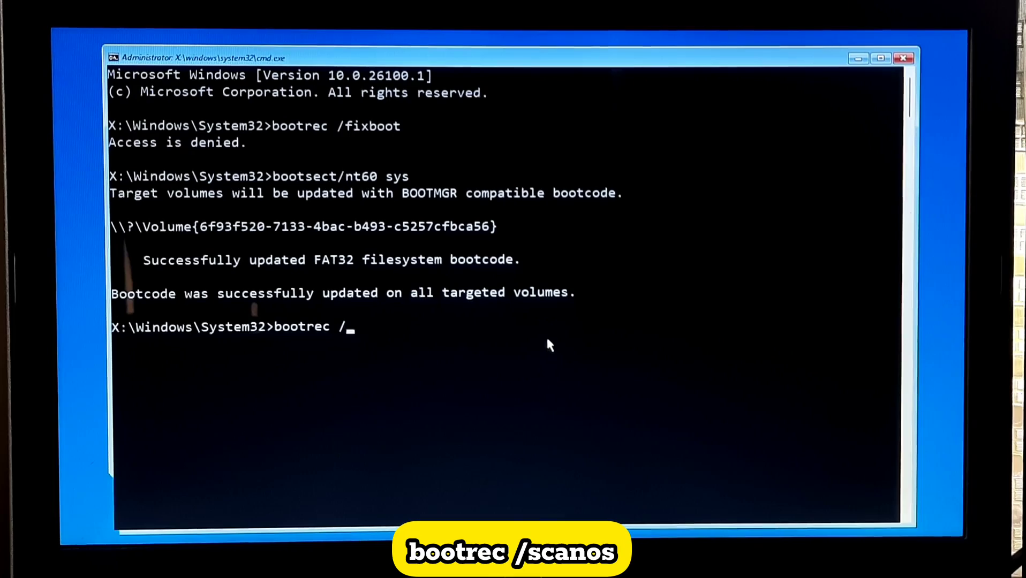
type("scanos")
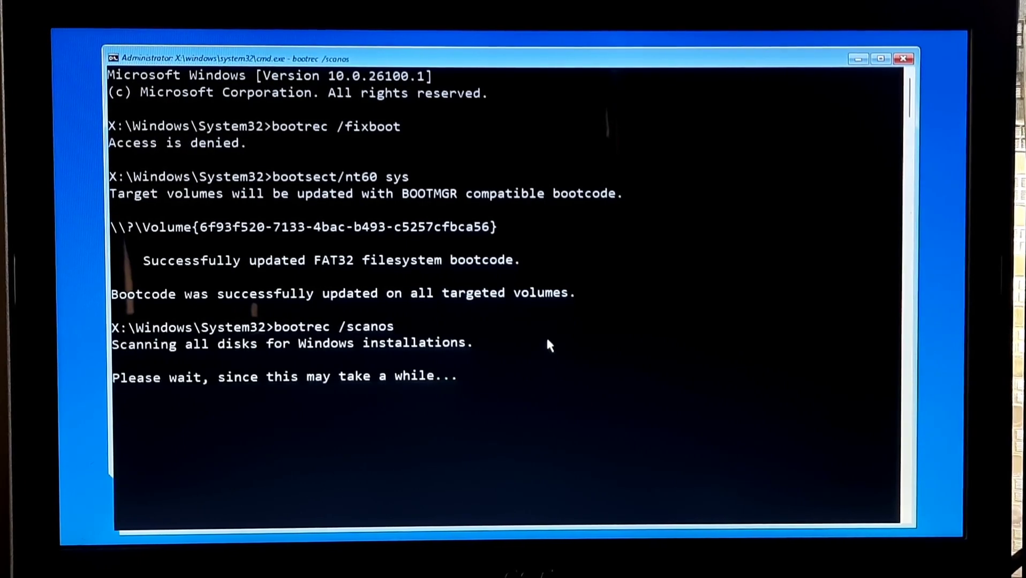
type("bootrec /rebu")
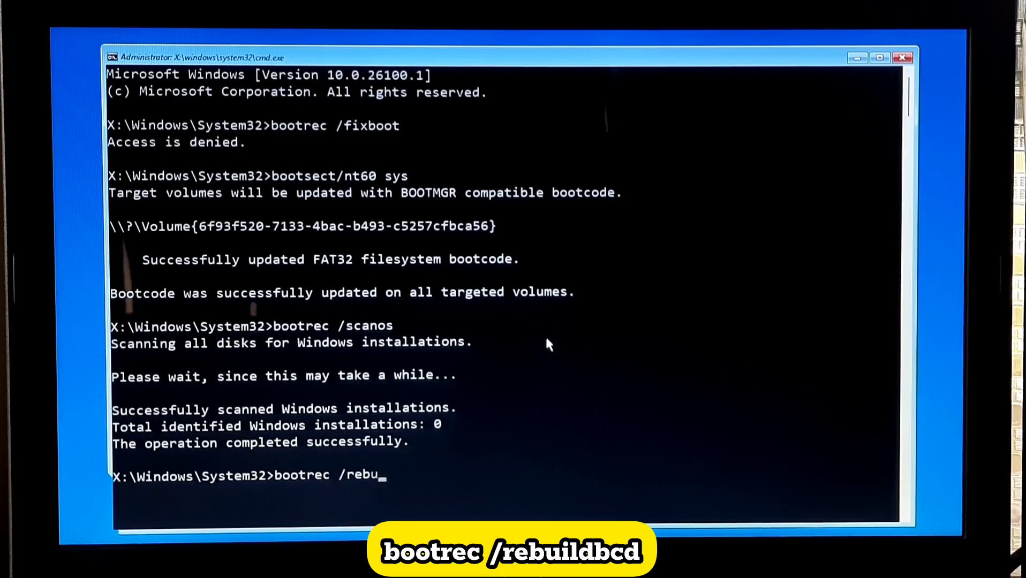
type("ildbcd")
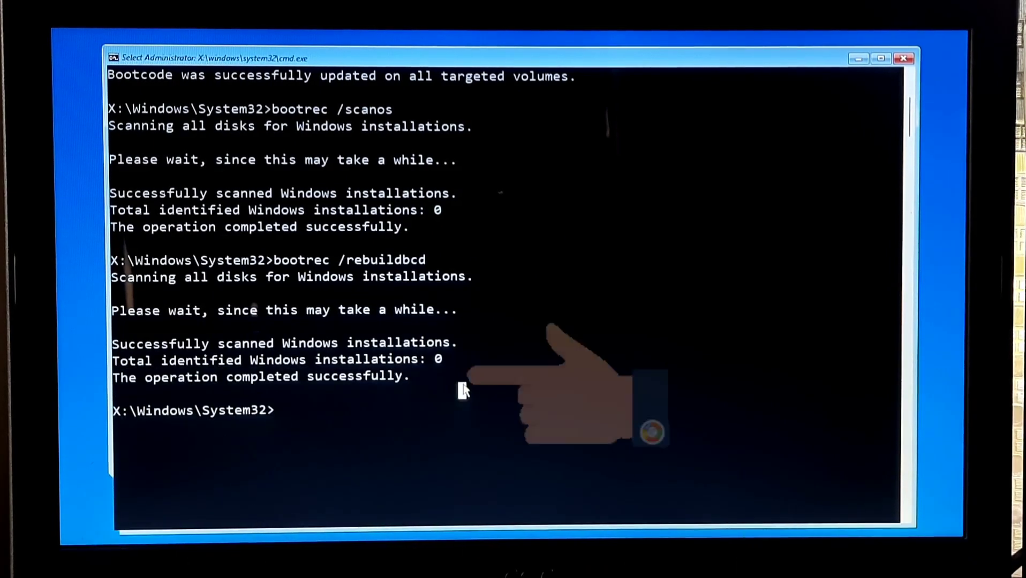
type("exit")
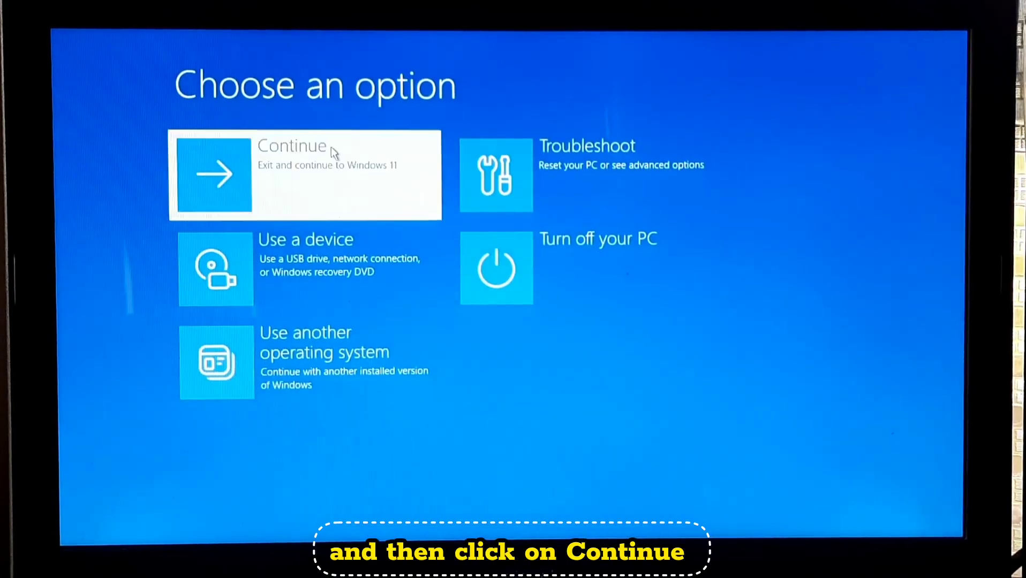
Step: Continue out of recovery into Windows 11 and sign in with the account password
left_click(304, 174)
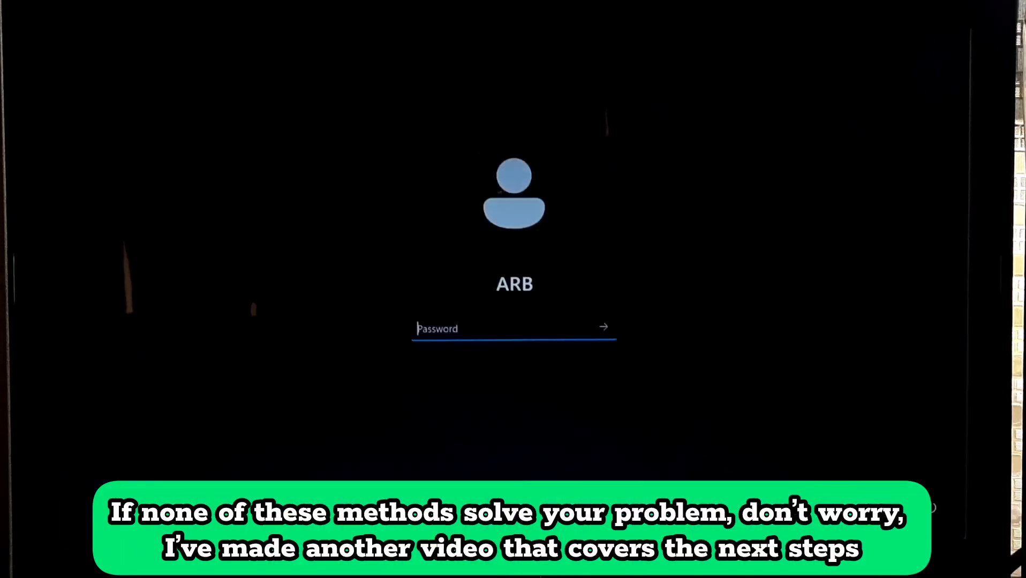
type("password")
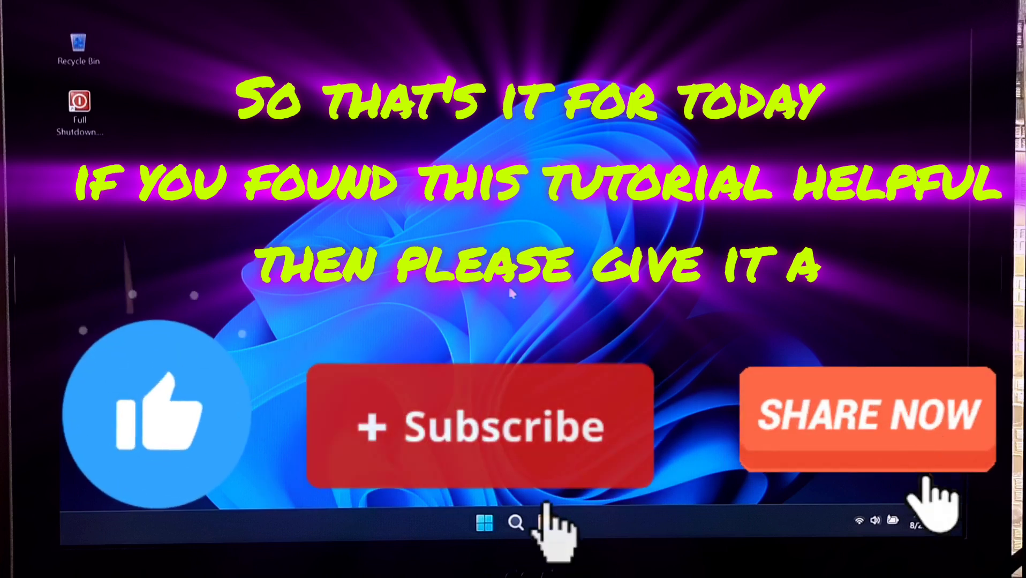
left_click(477, 425)
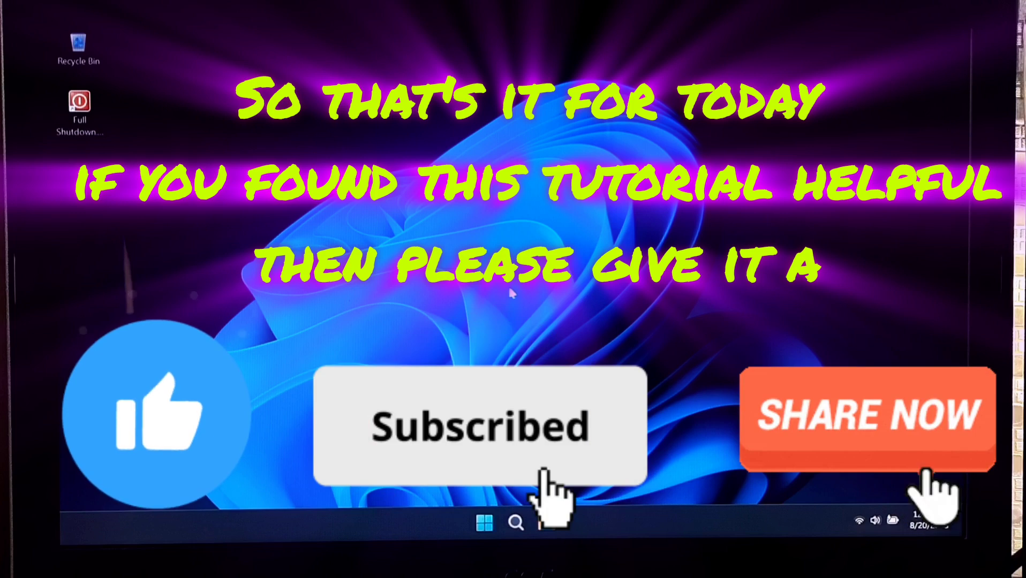